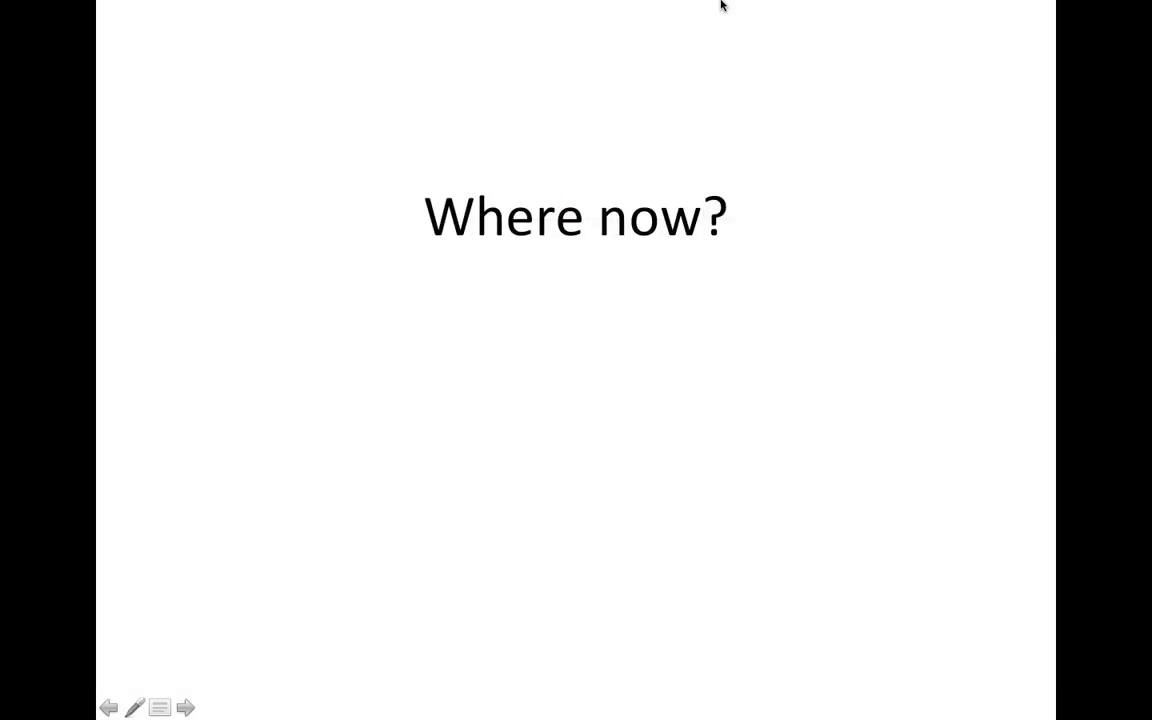
mouse_move(896, 268)
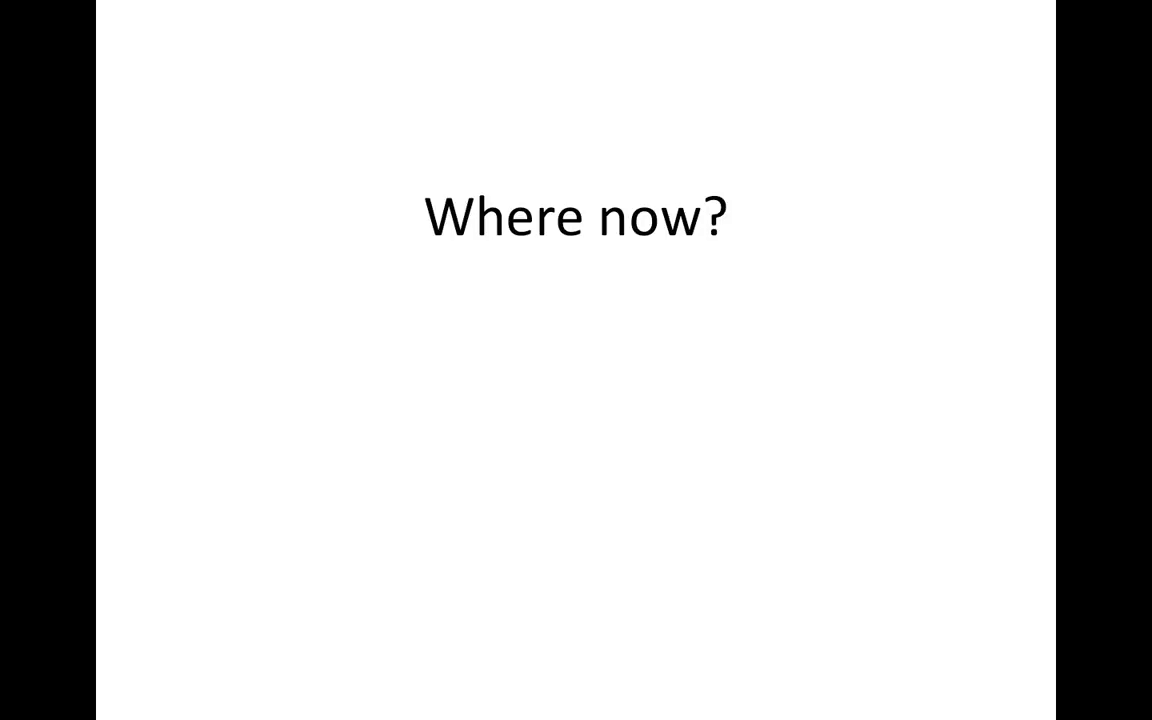
- Advance the slideshow from the "Where now?" slide to the C++ 11 (2011) slide
key("right")
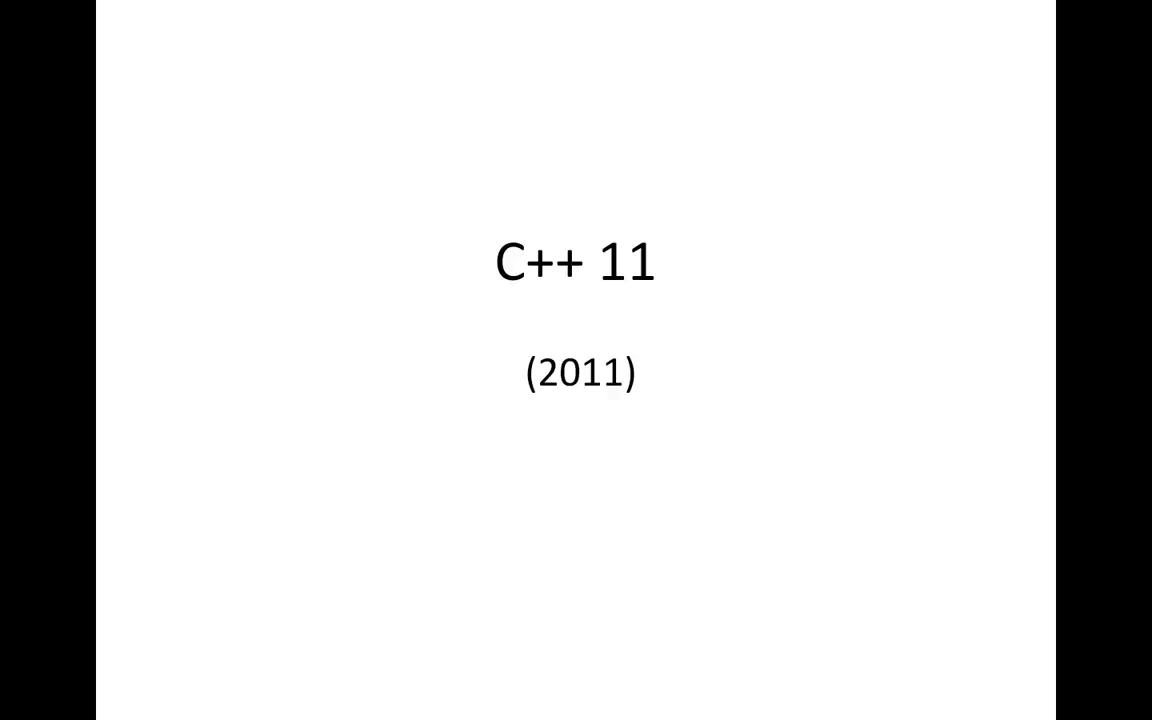
- Advance past the Practice! slide to the Advanced C++ Course slide with its web address
key("Right")
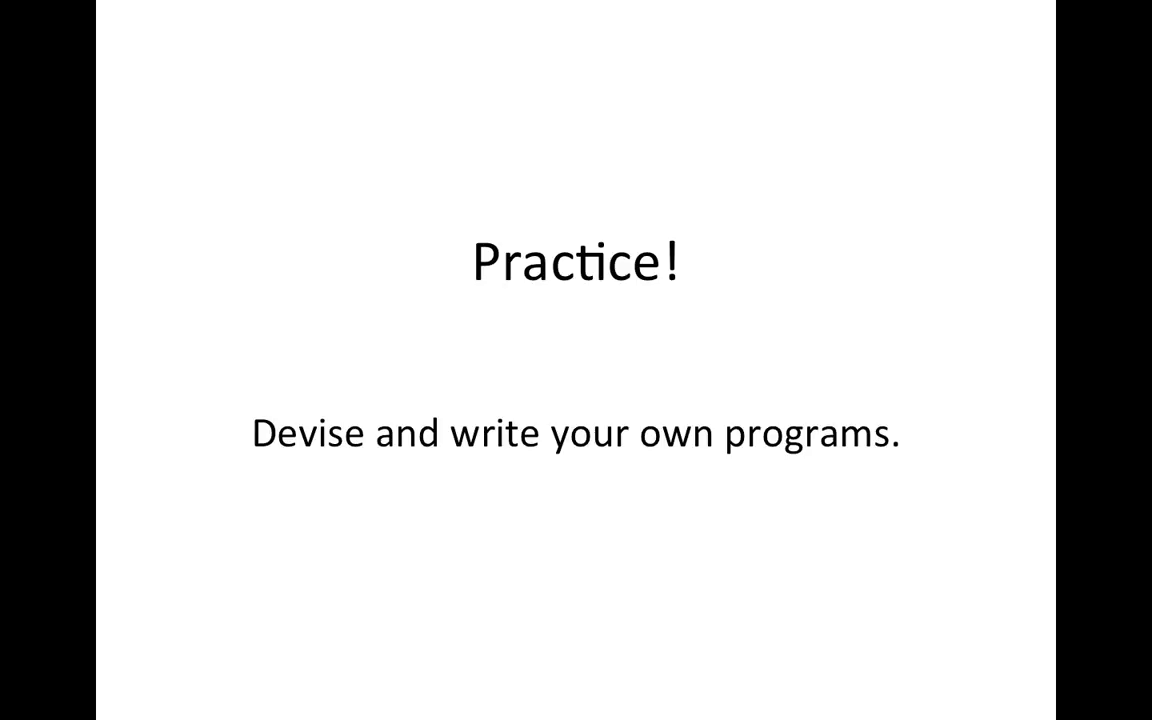
key("Right")
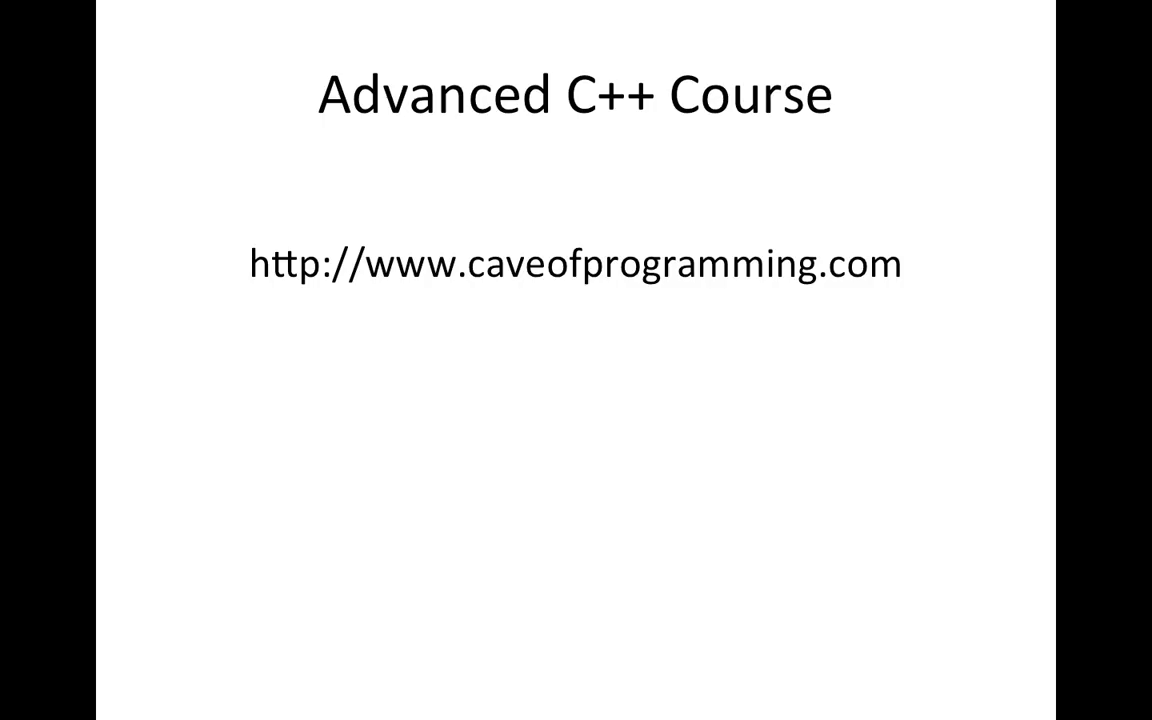